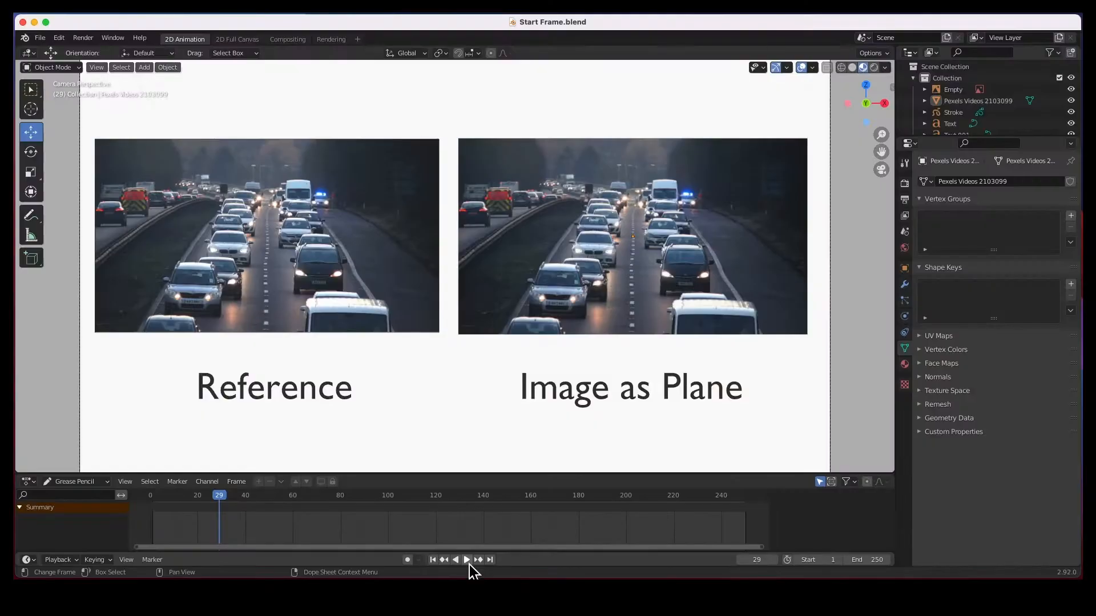
{"action": "mouse_move", "coordinate": [467, 560]}
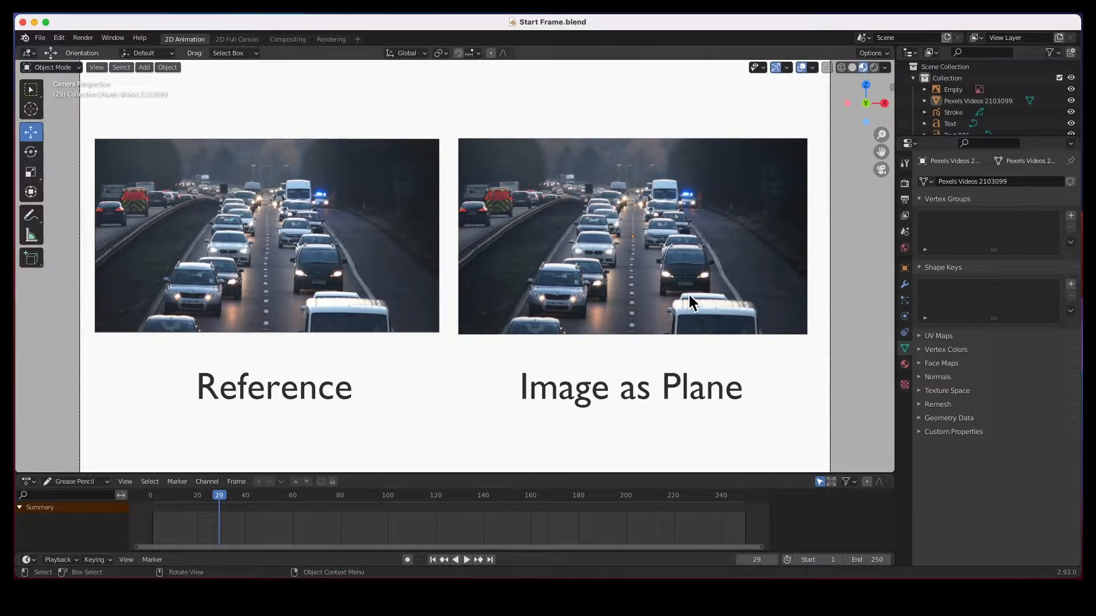
{"action": "mouse_move", "coordinate": [629, 279]}
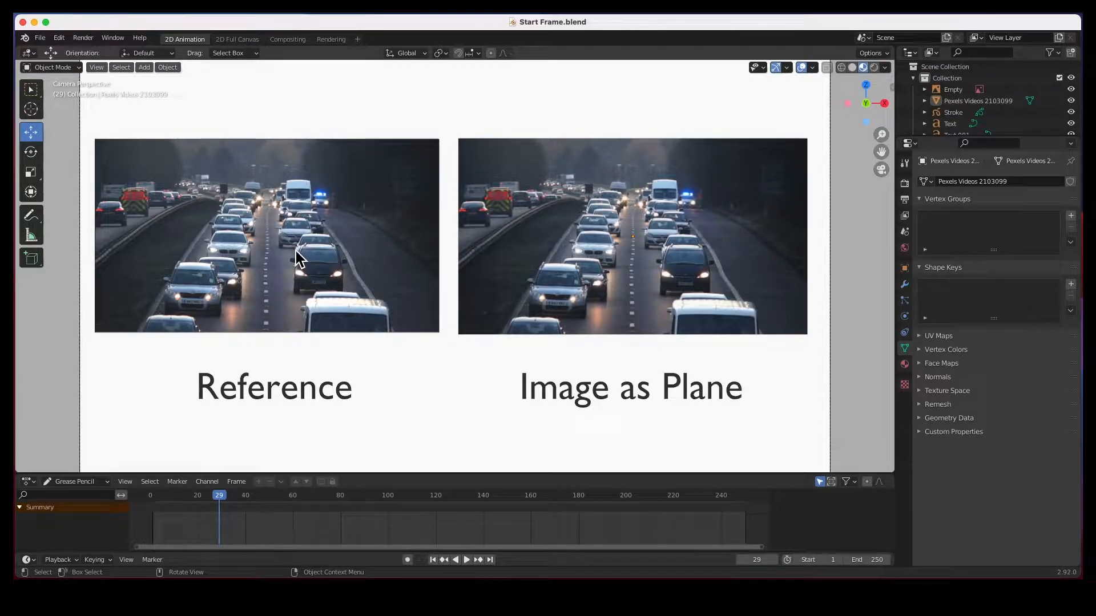
{"action": "mouse_move", "coordinate": [409, 376]}
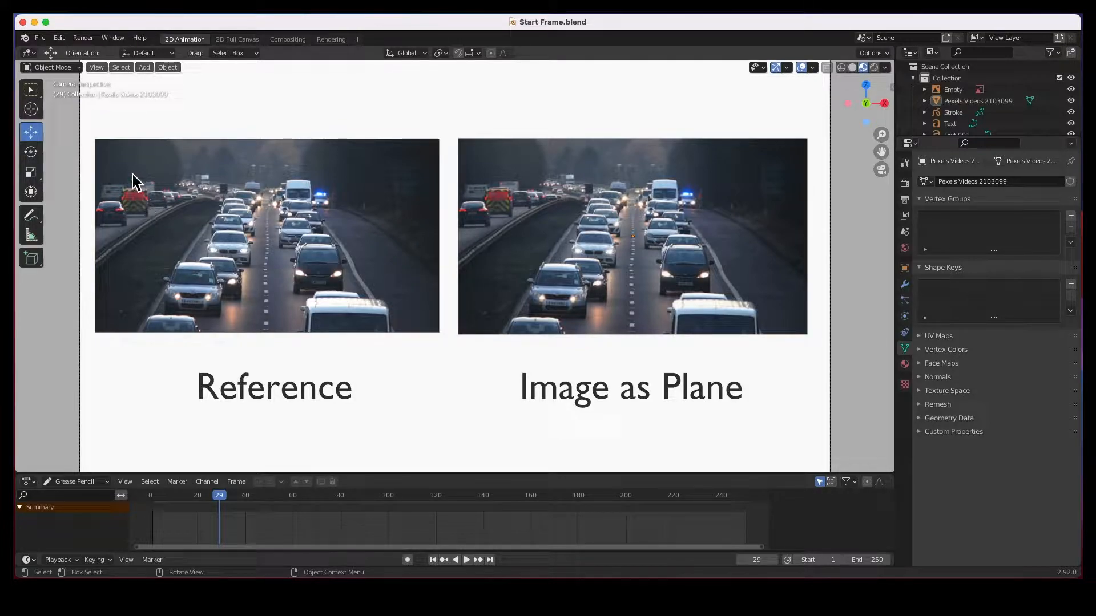
{"action": "mouse_move", "coordinate": [334, 255]}
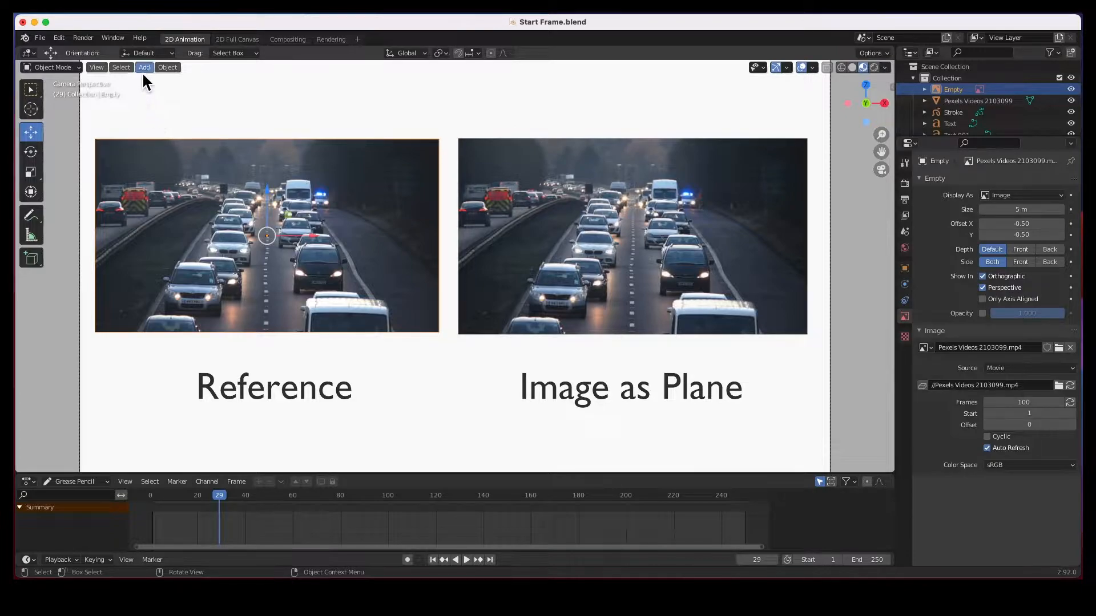
{"action": "left_click", "coordinate": [144, 67]}
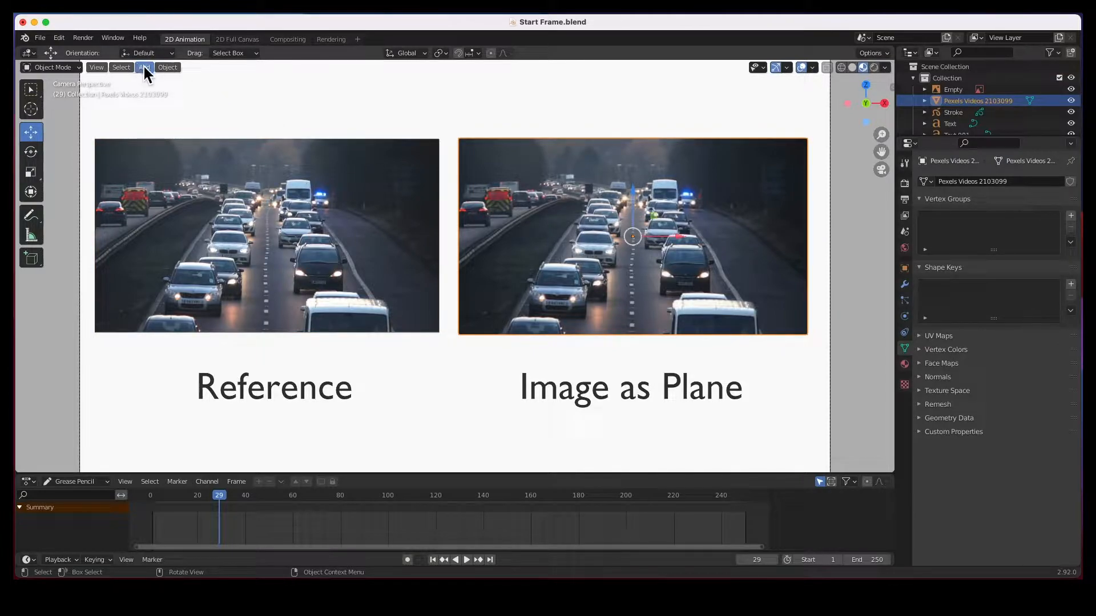
{"action": "left_click", "coordinate": [144, 68]}
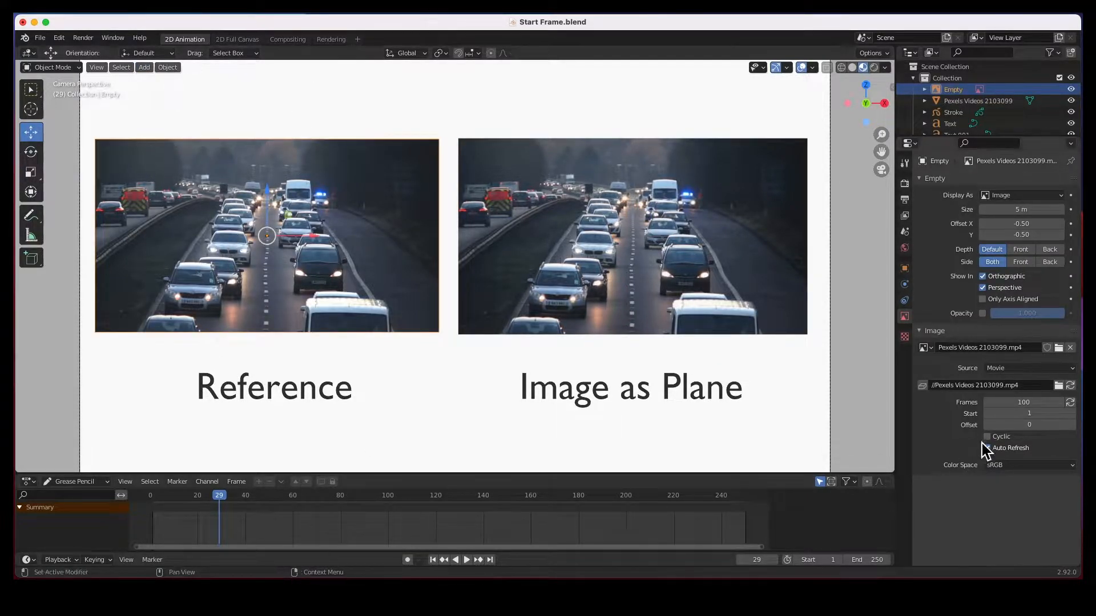
{"action": "left_click", "coordinate": [986, 447]}
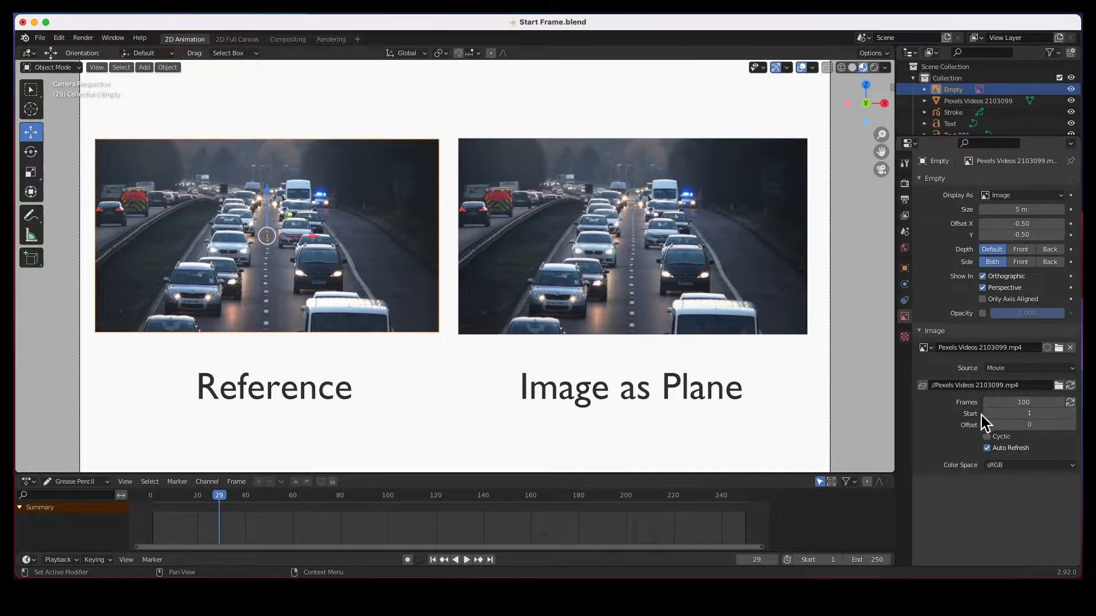
{"action": "mouse_move", "coordinate": [1027, 413]}
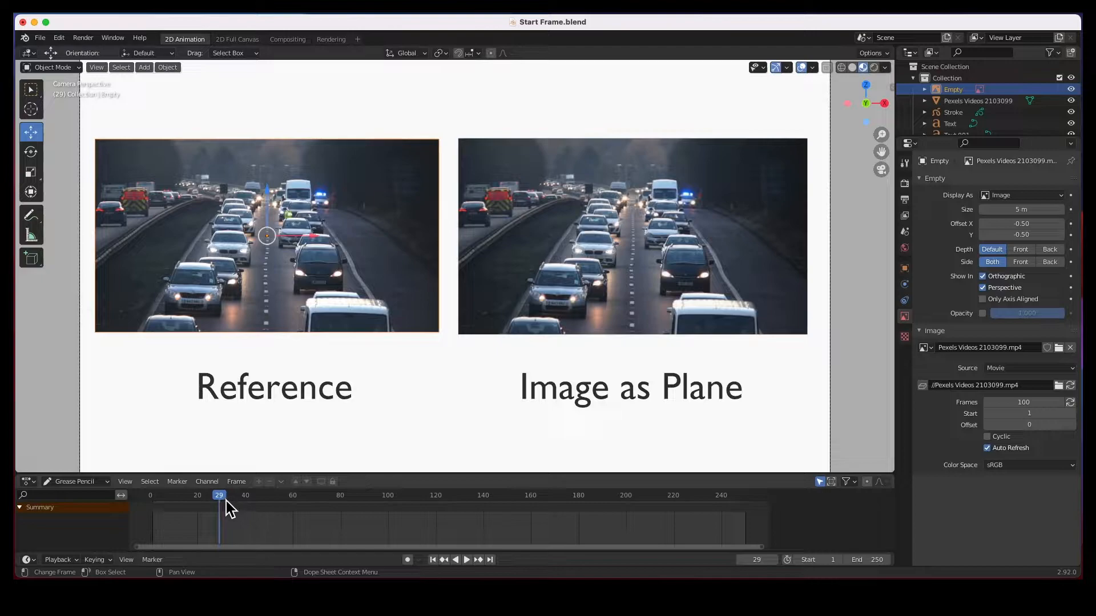
Start playback and set the Reference Empty image's Frames value to 240.
{"action": "left_click", "coordinate": [433, 559]}
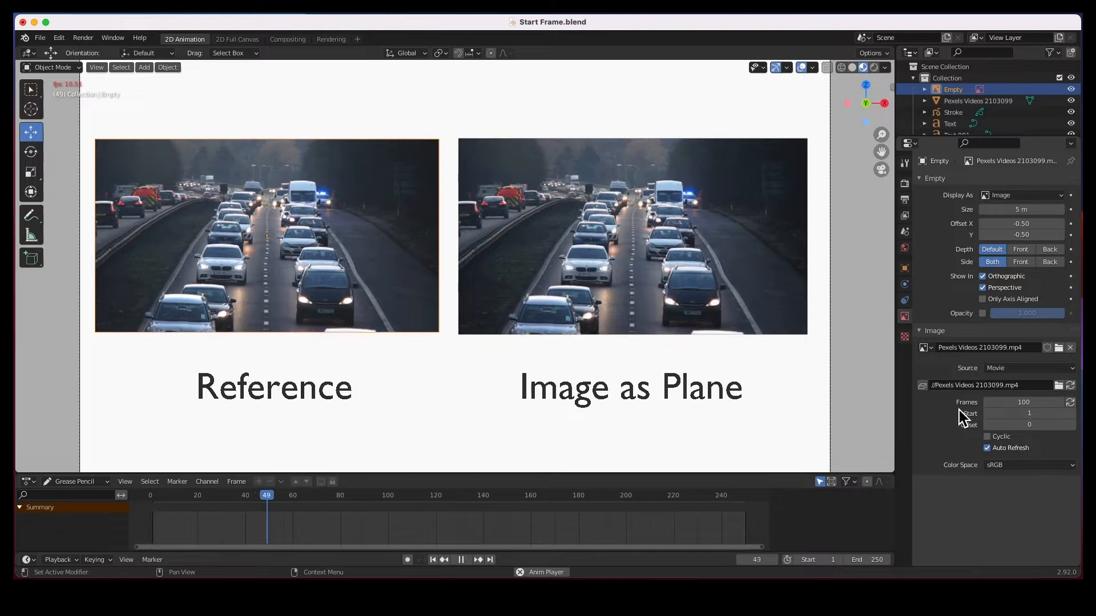
{"action": "left_click", "coordinate": [316, 494]}
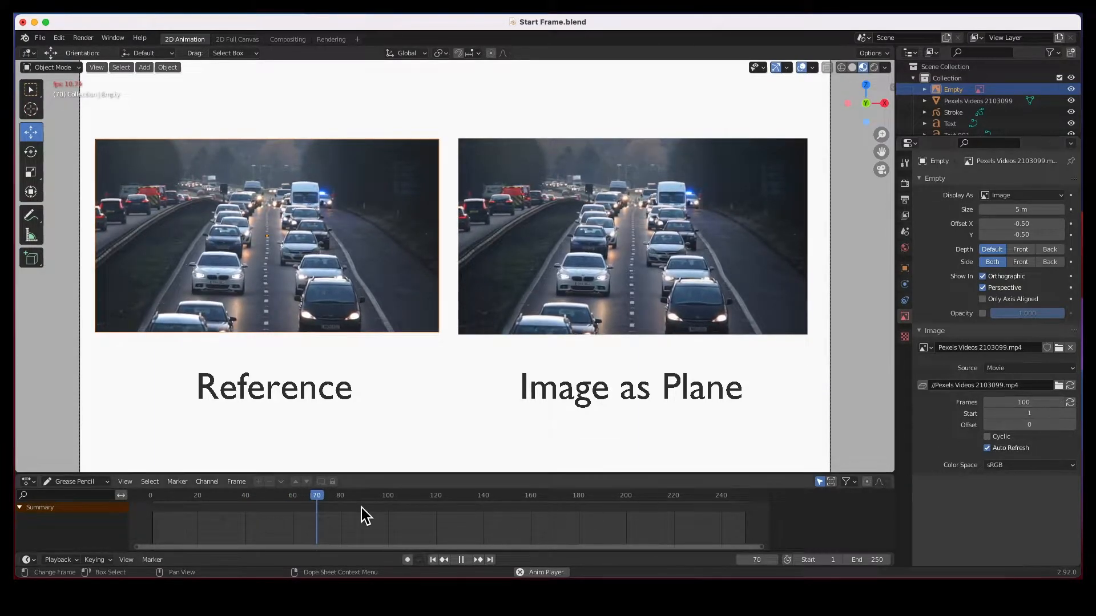
{"action": "left_click", "coordinate": [367, 494]}
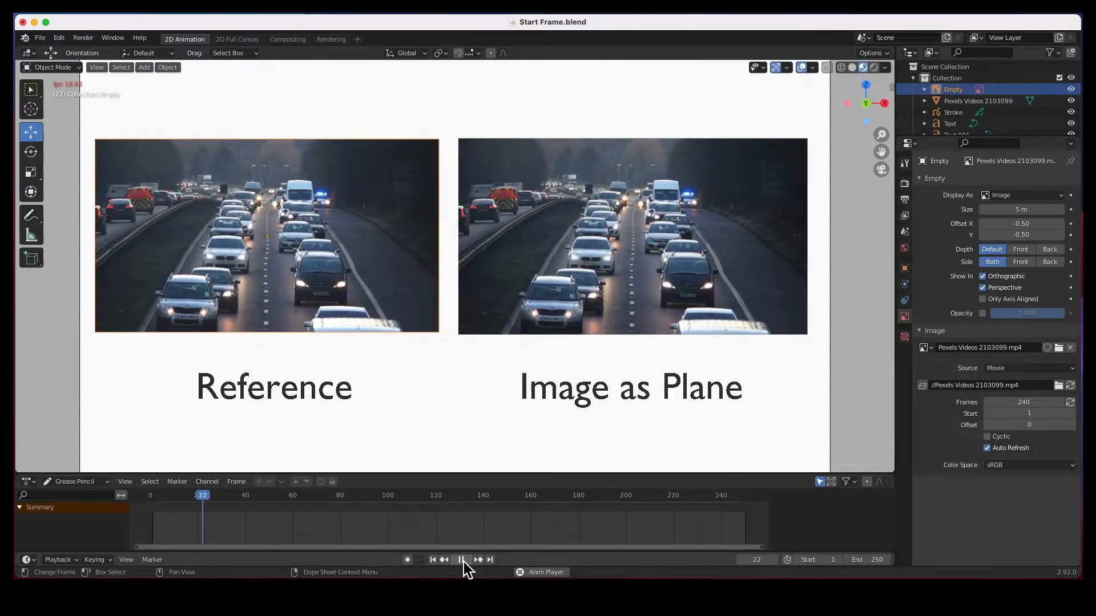
Stop playback around frame 232 and select the Image as Plane object.
{"action": "left_click", "coordinate": [461, 559]}
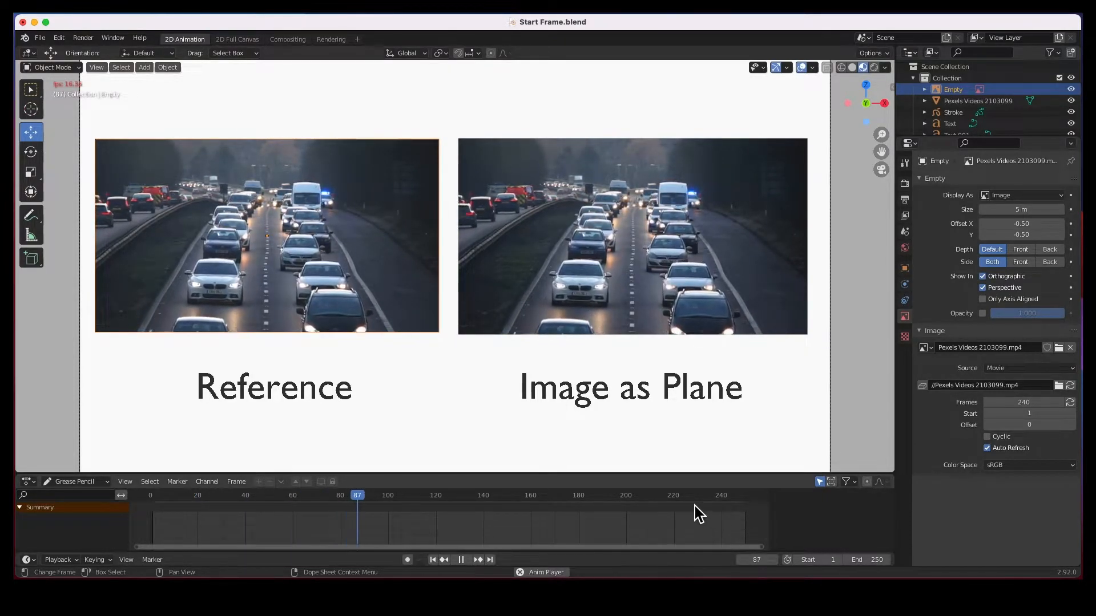
{"action": "left_click", "coordinate": [423, 494]}
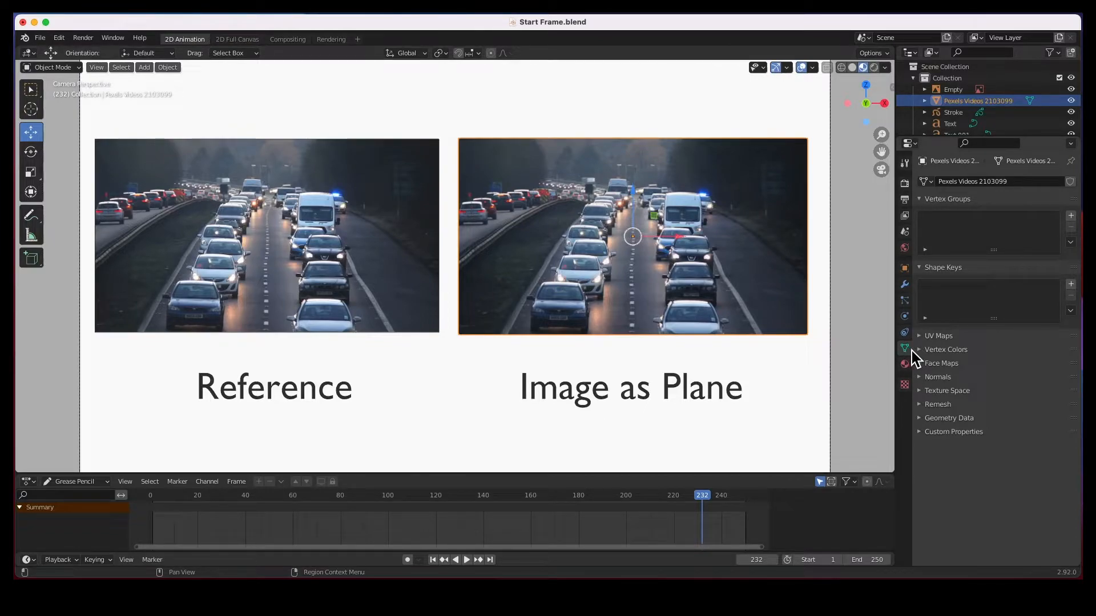
{"action": "mouse_move", "coordinate": [905, 356]}
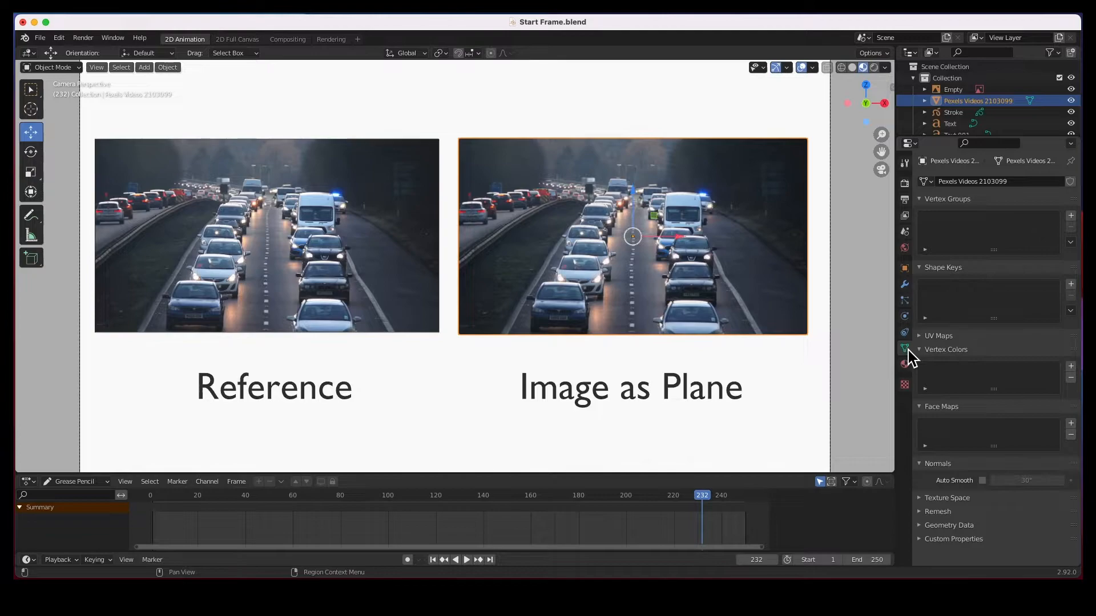
{"action": "mouse_move", "coordinate": [839, 398]}
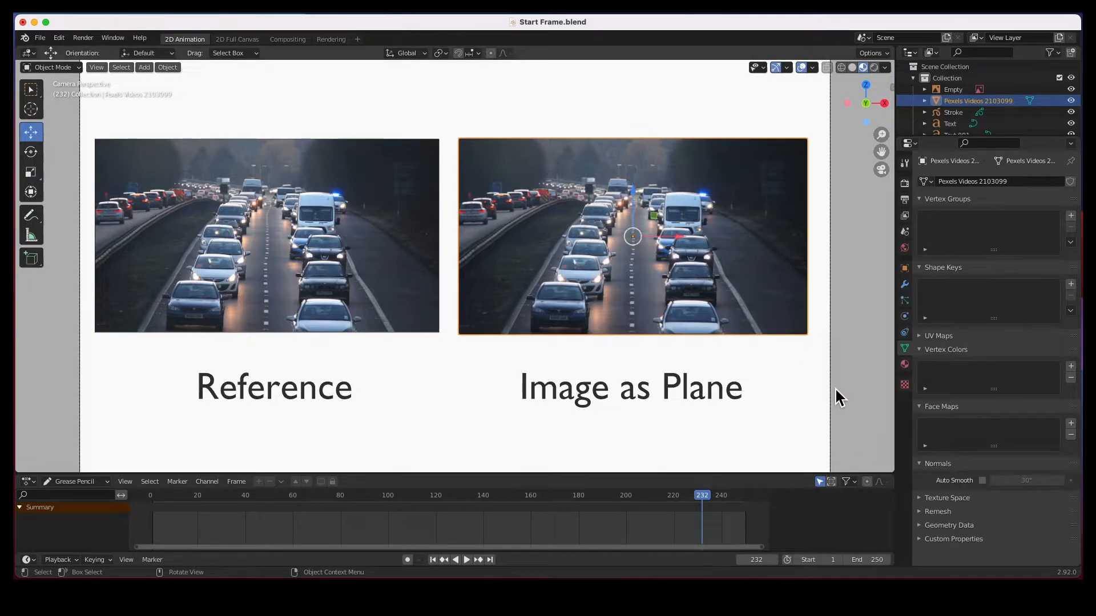
{"action": "mouse_move", "coordinate": [904, 365]}
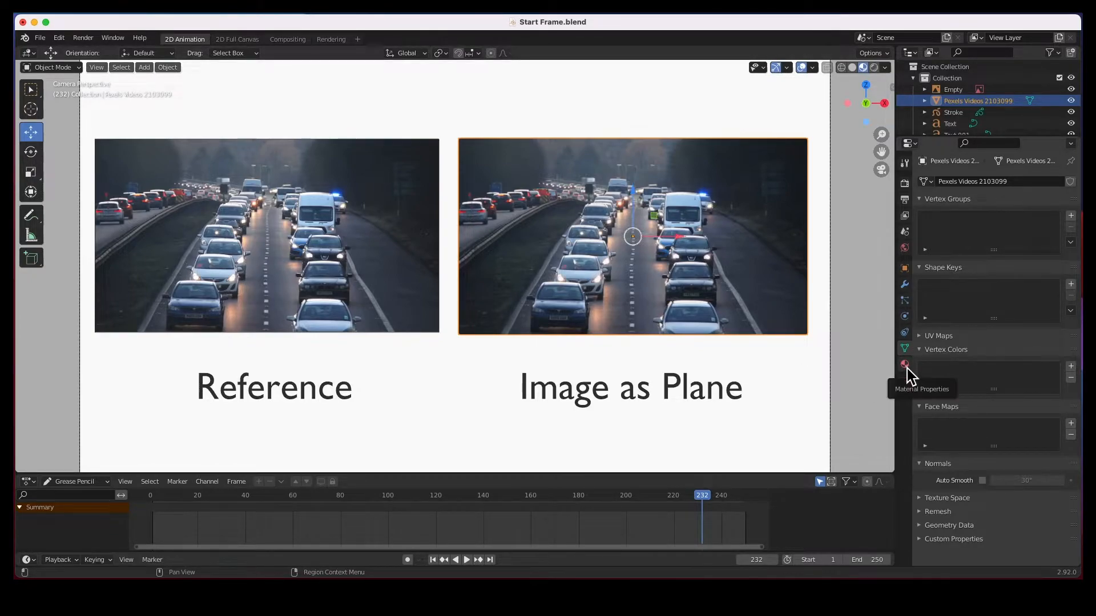
Show the plane's Material Properties with Viewport Display and Preview panels expanded.
{"action": "left_click", "coordinate": [905, 363]}
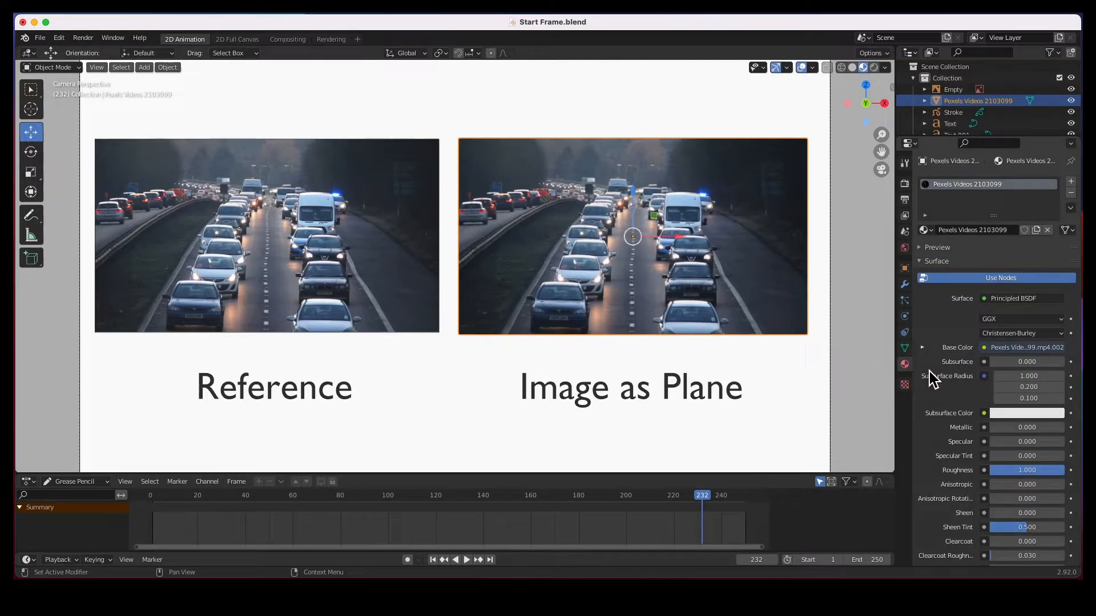
{"action": "scroll", "scroll_direction": "down", "scroll_amount": 3}
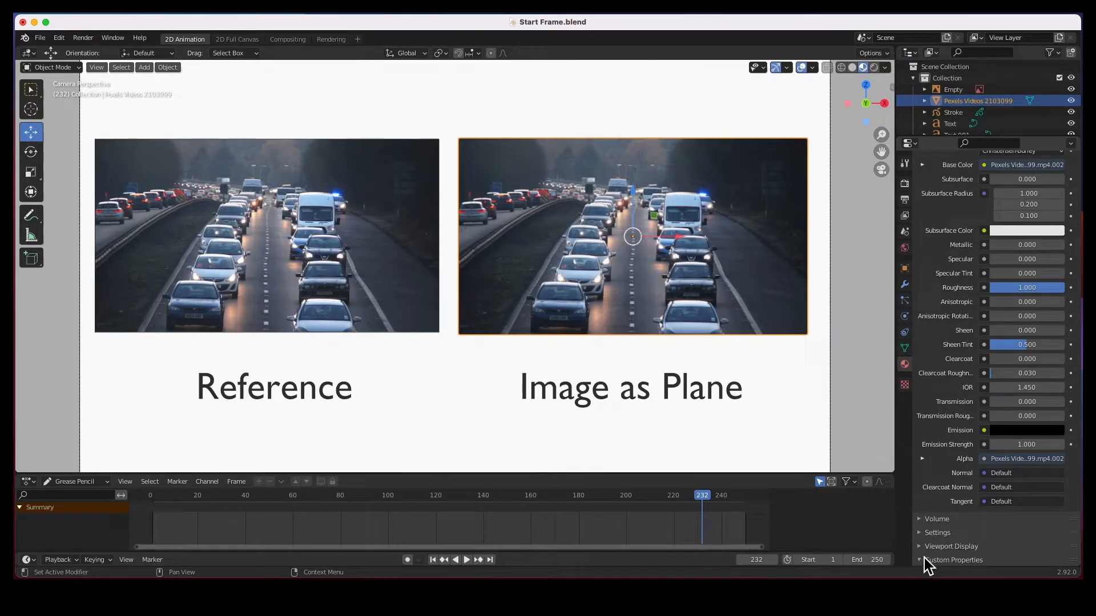
{"action": "scroll", "scroll_direction": "down", "scroll_amount": 3}
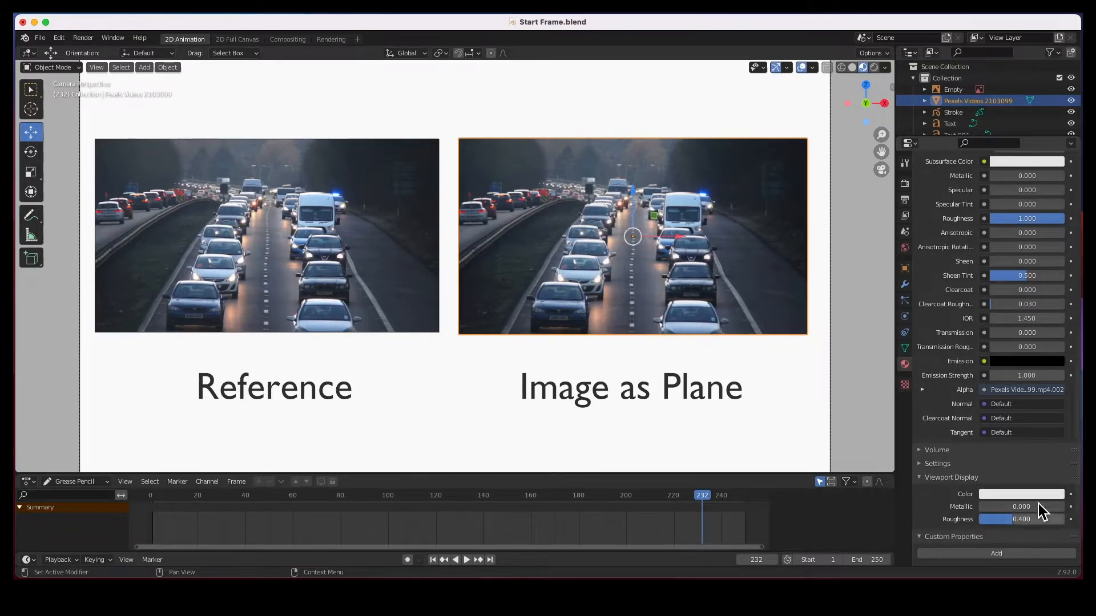
{"action": "left_click", "coordinate": [939, 463]}
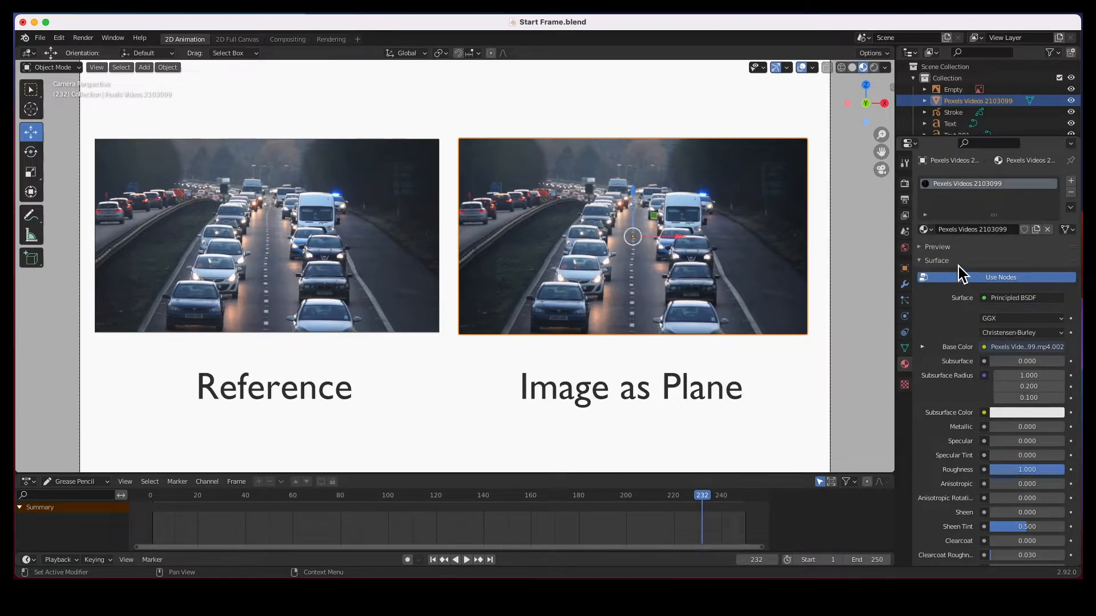
{"action": "left_click", "coordinate": [935, 260]}
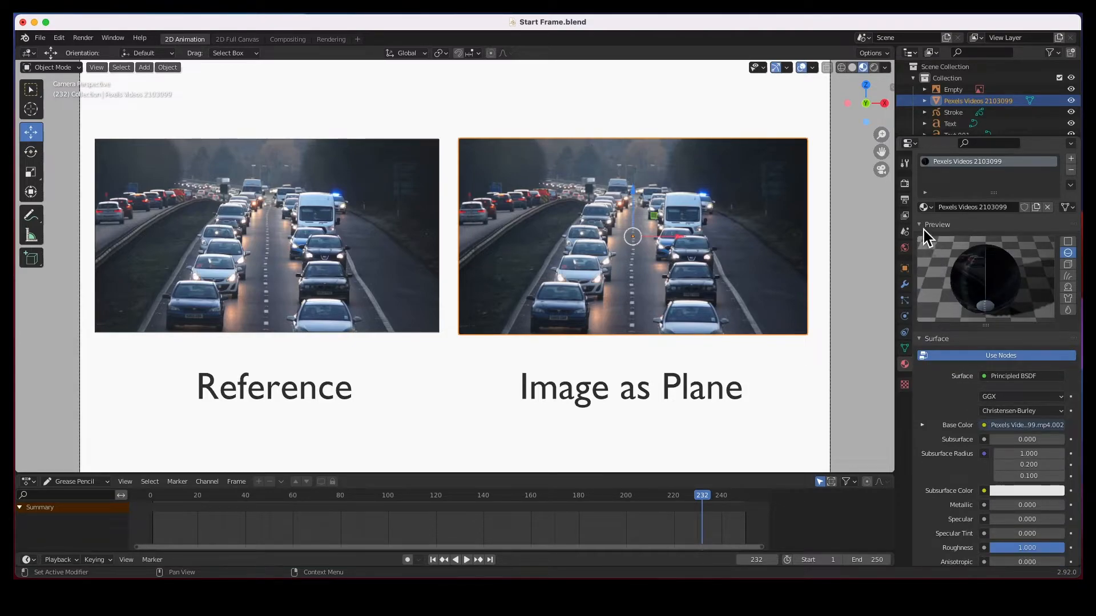
Set the Image as Plane movie texture's Start Frame to 40.
{"action": "scroll", "scroll_direction": "down", "scroll_amount": 3}
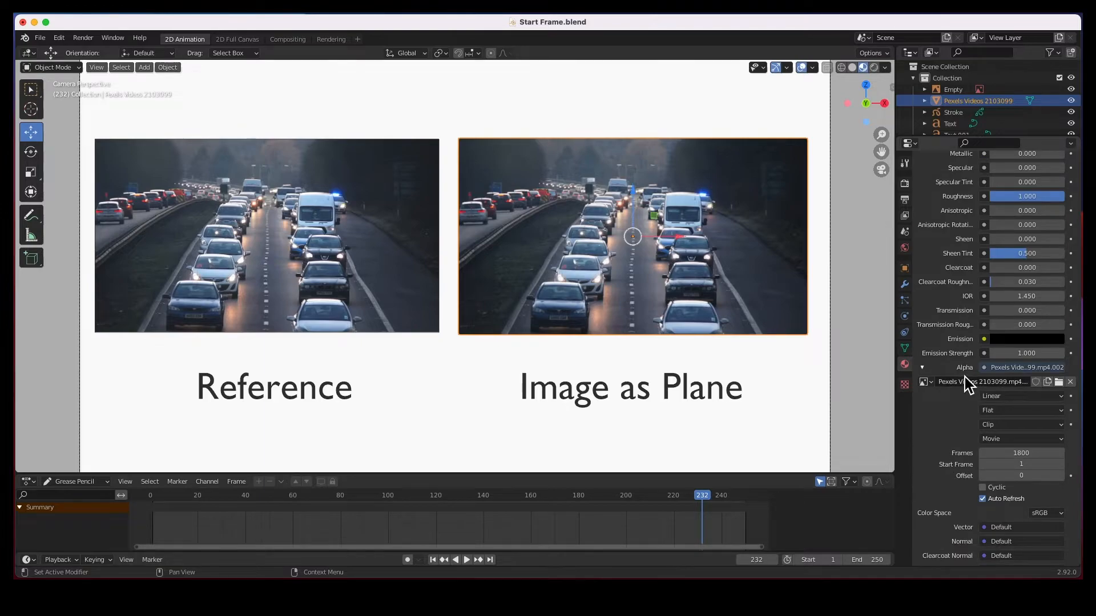
{"action": "mouse_move", "coordinate": [653, 304]}
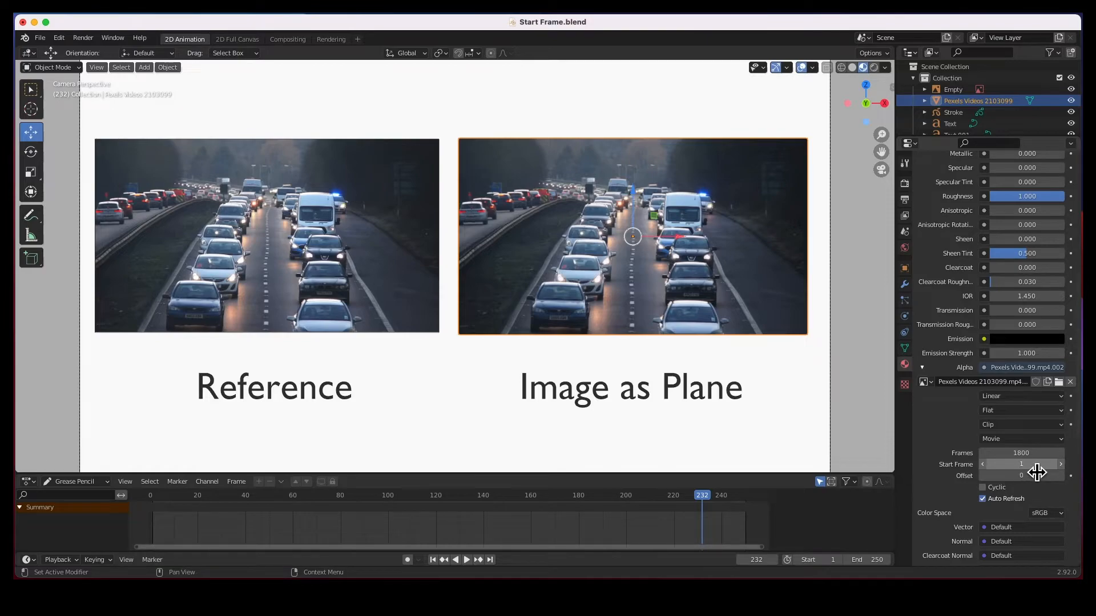
{"action": "left_click", "coordinate": [1021, 464]}
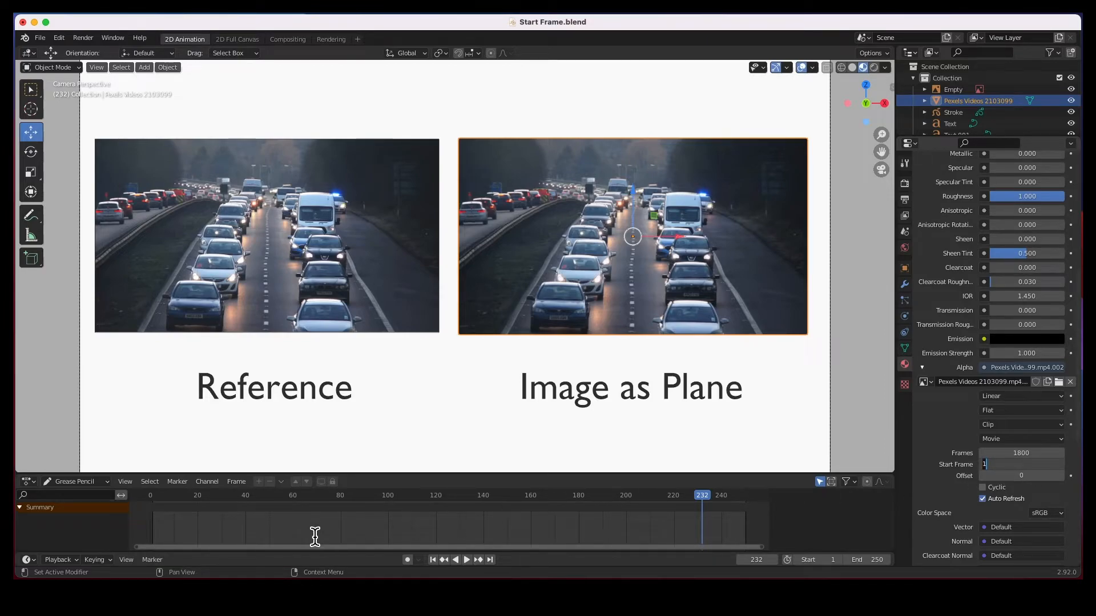
{"action": "mouse_move", "coordinate": [260, 510]}
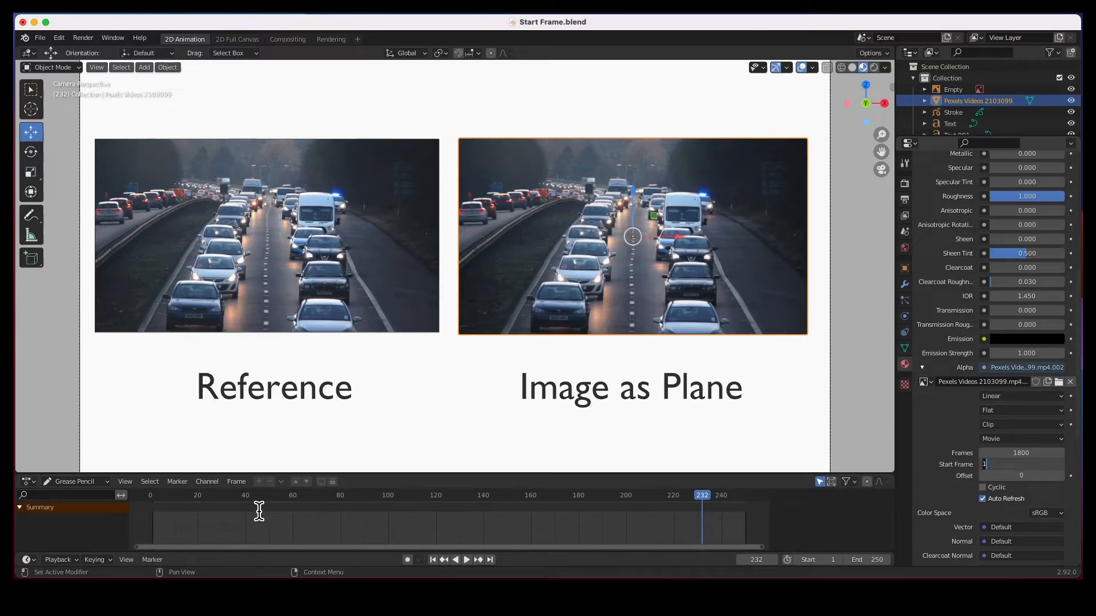
{"action": "type", "text": "40"}
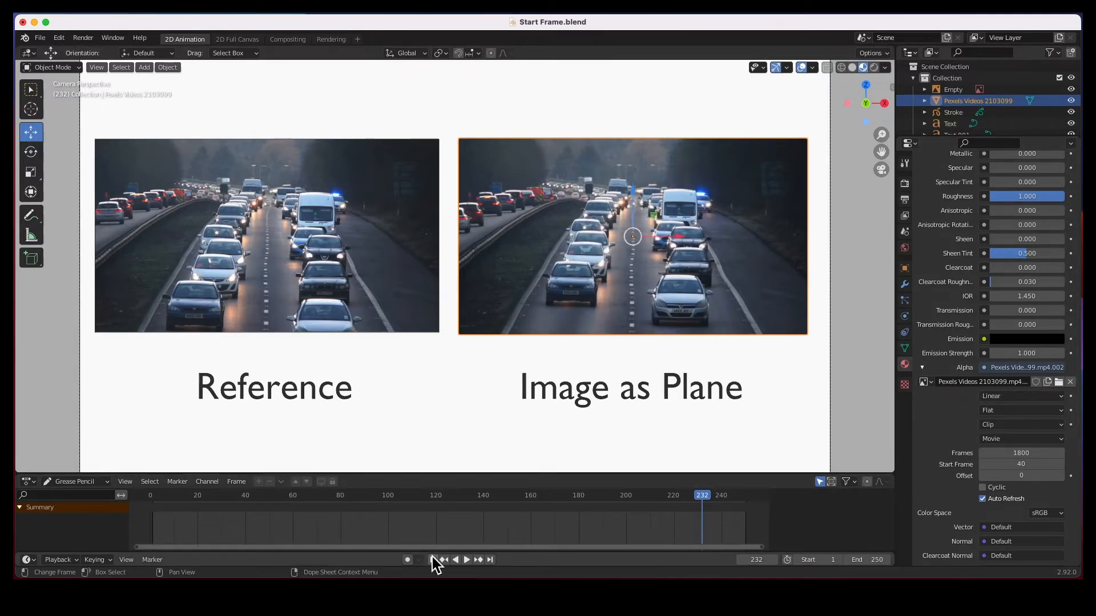
Jump the timeline to frame 1 and reselect the Reference Empty to show its image settings.
{"action": "left_click", "coordinate": [431, 559]}
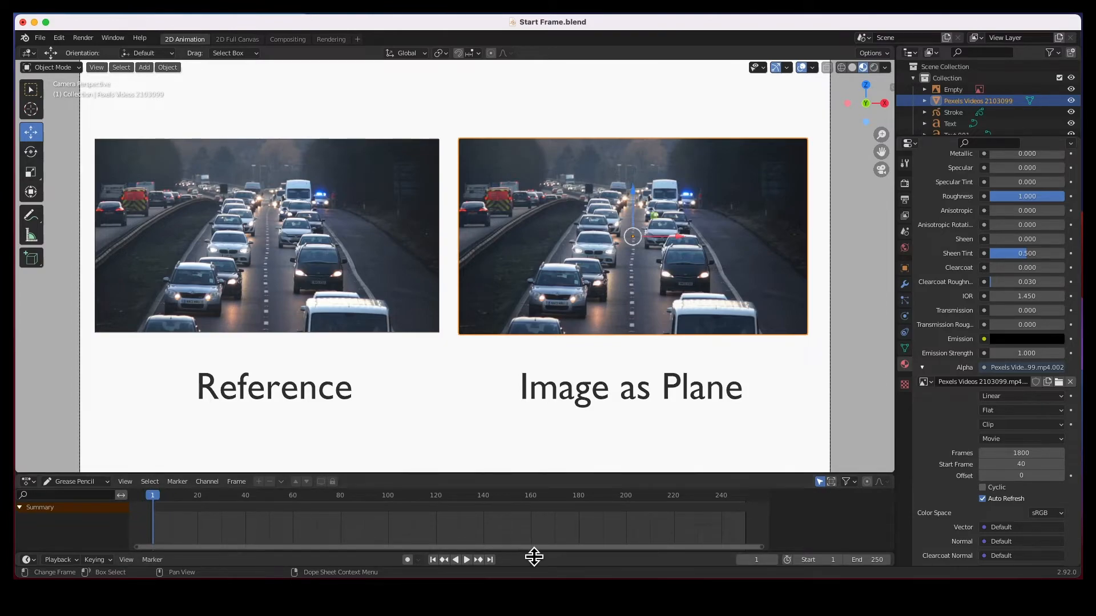
{"action": "left_click", "coordinate": [466, 560]}
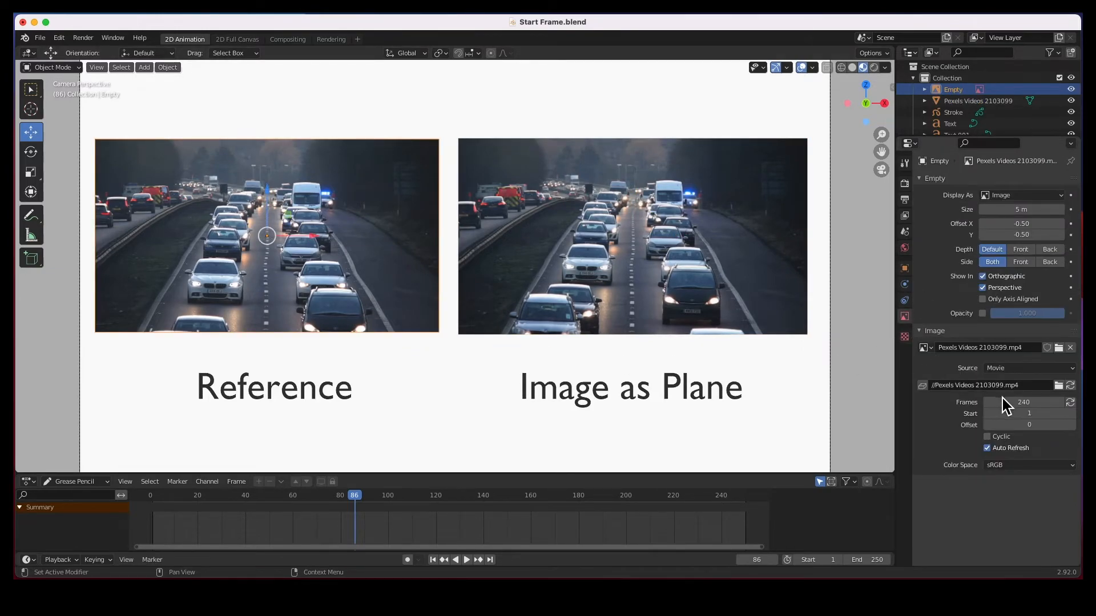
Set the Reference video's Start to 40, then replay from frame 1 to compare both clips.
{"action": "left_click", "coordinate": [1027, 413]}
{"action": "type", "text": "40"}
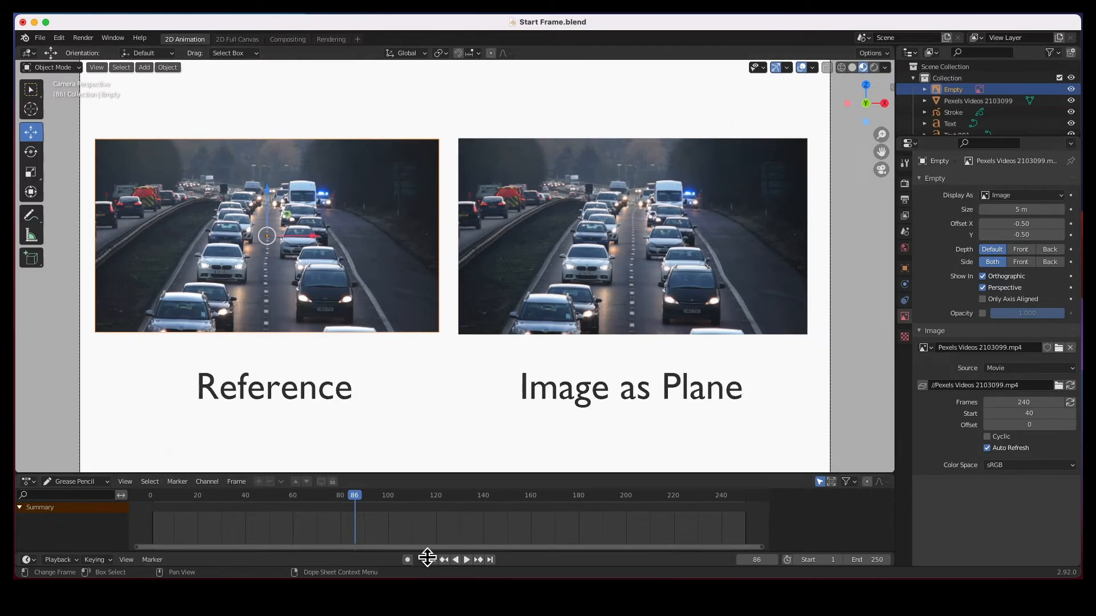
{"action": "left_click", "coordinate": [442, 559]}
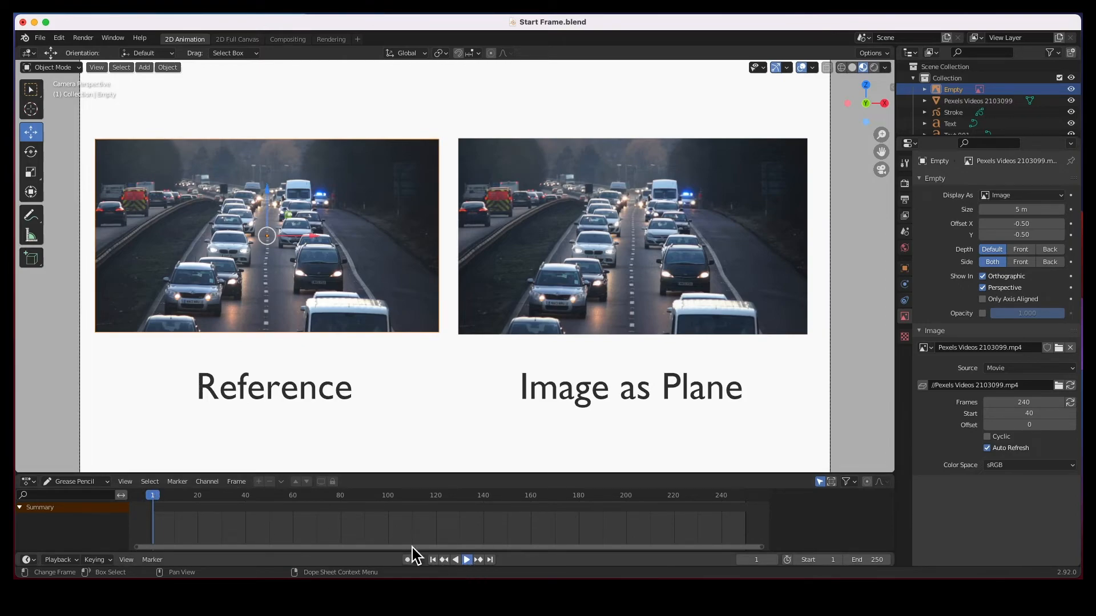
{"action": "left_click", "coordinate": [466, 559]}
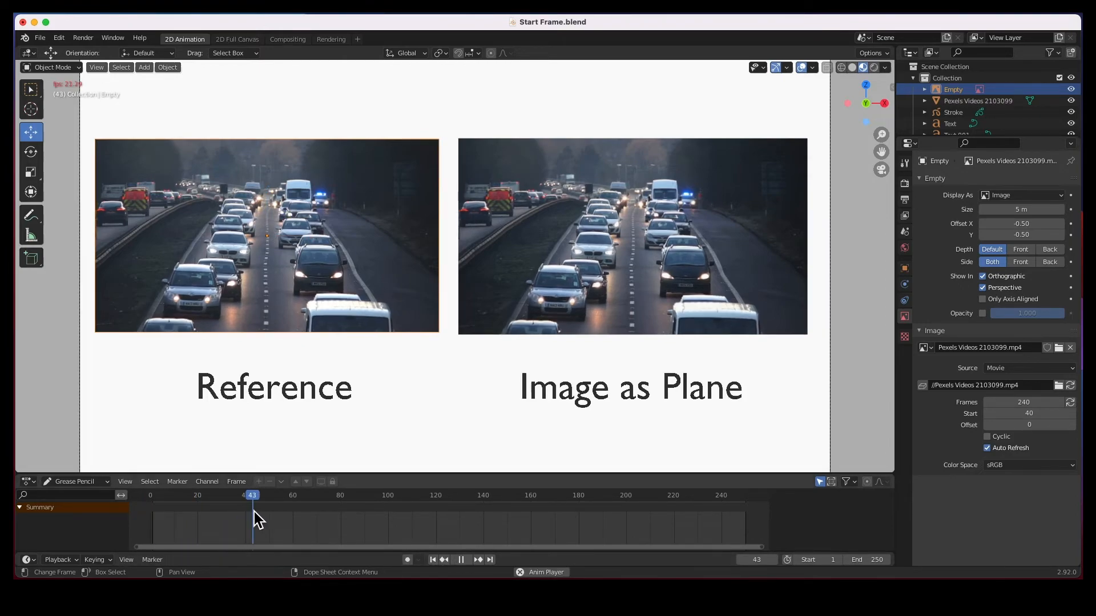